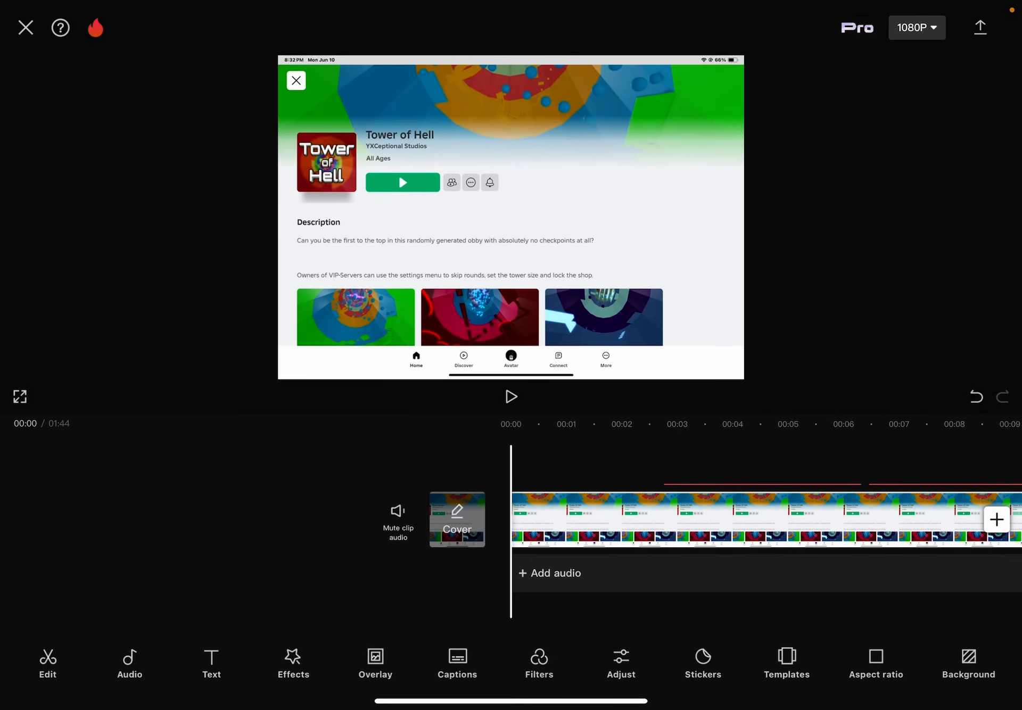
left_click(511, 396)
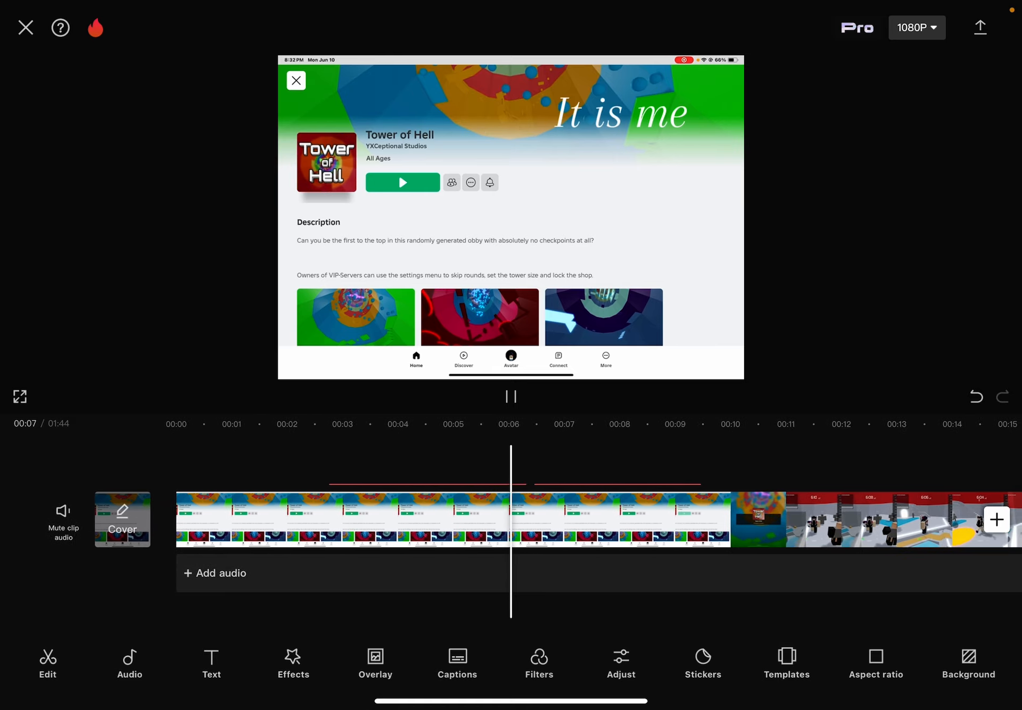
left_click(510, 397)
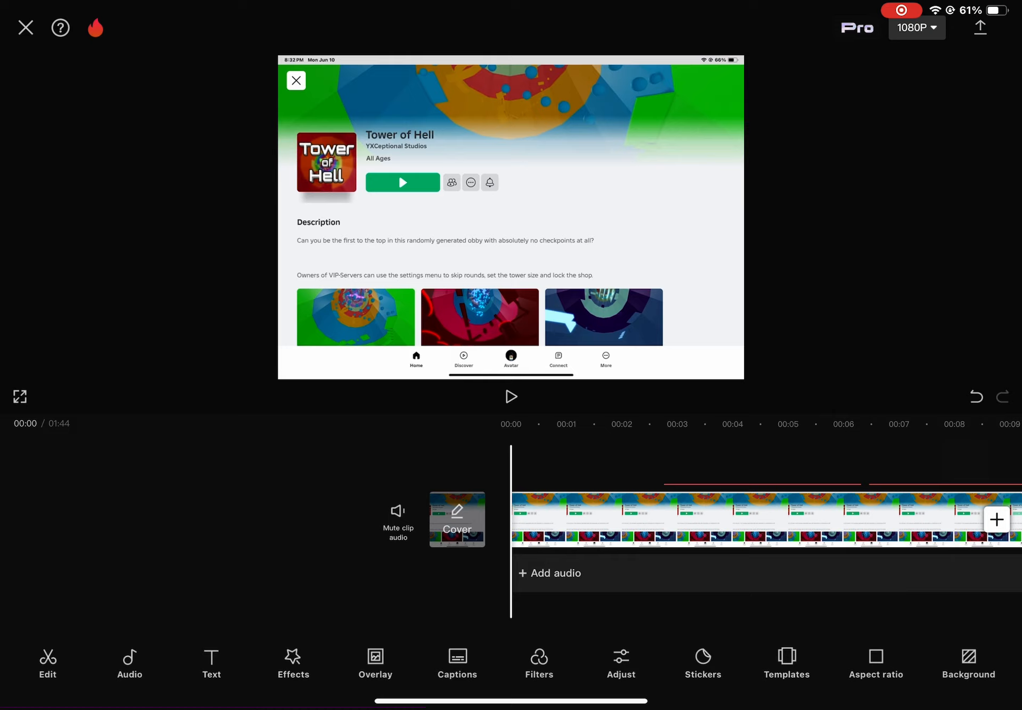
left_click(511, 396)
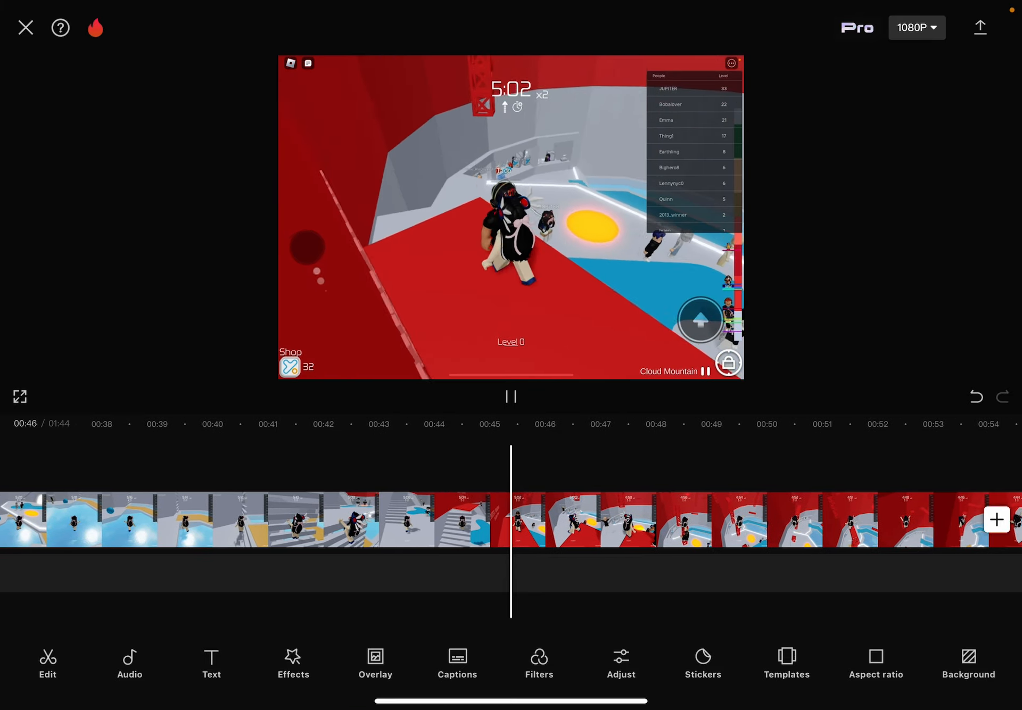
left_click(511, 396)
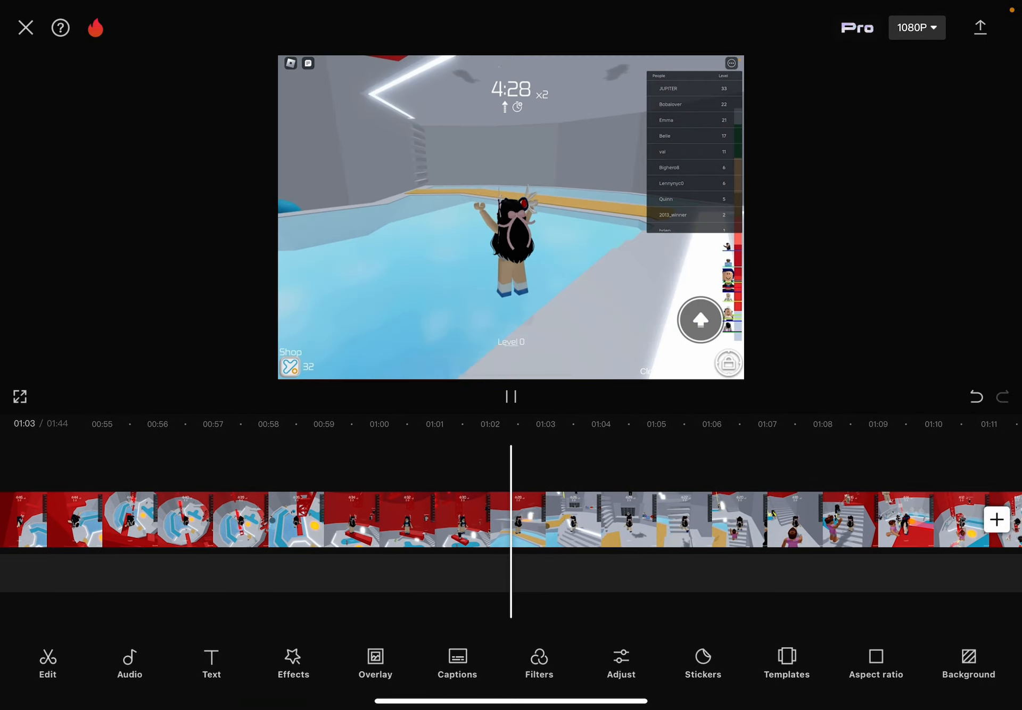
left_click(512, 397)
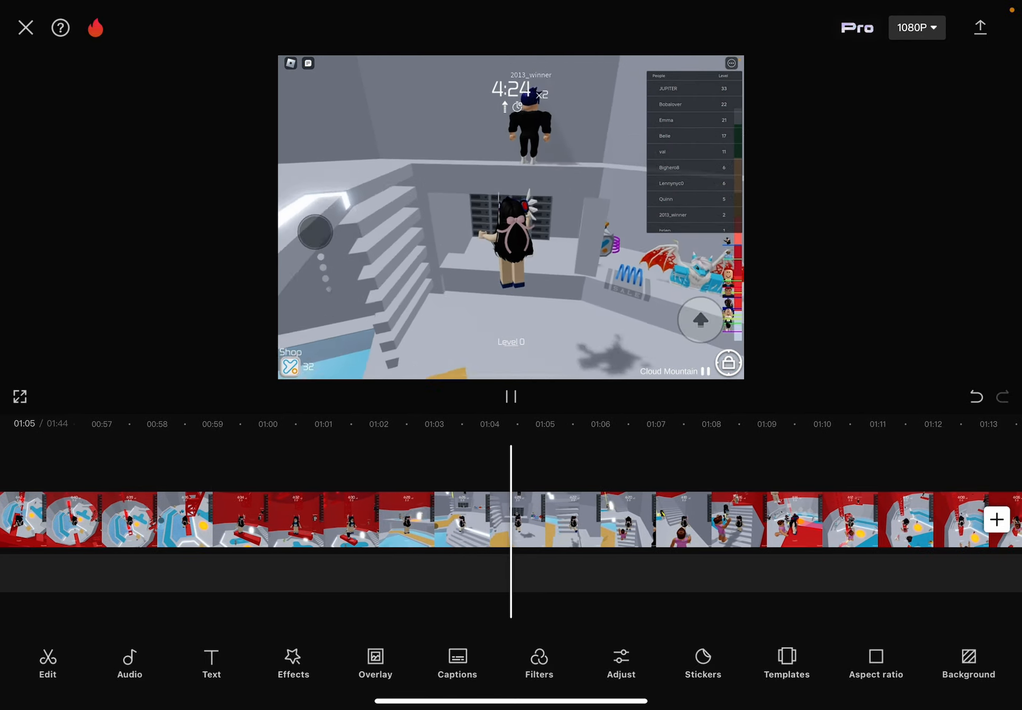